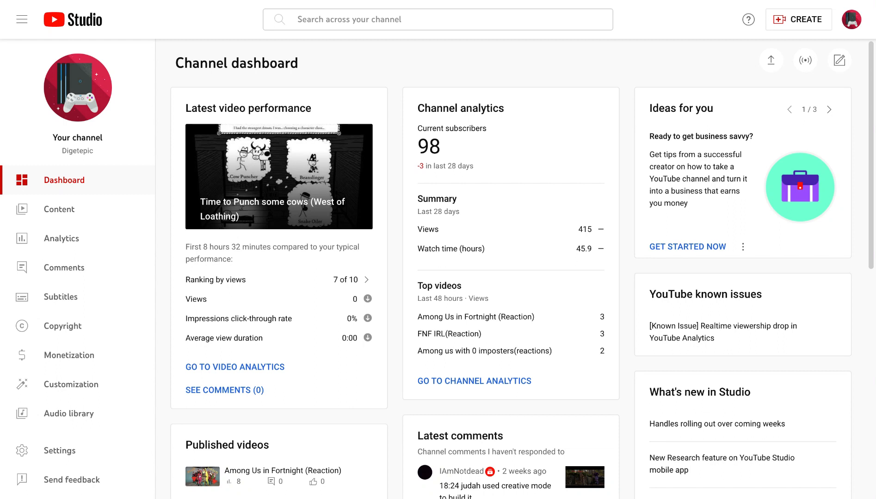
Bring up the channel monetization page showing 98 of 1,000 subscribers and 477 of 4,000 watch hours
scroll(down, 3)
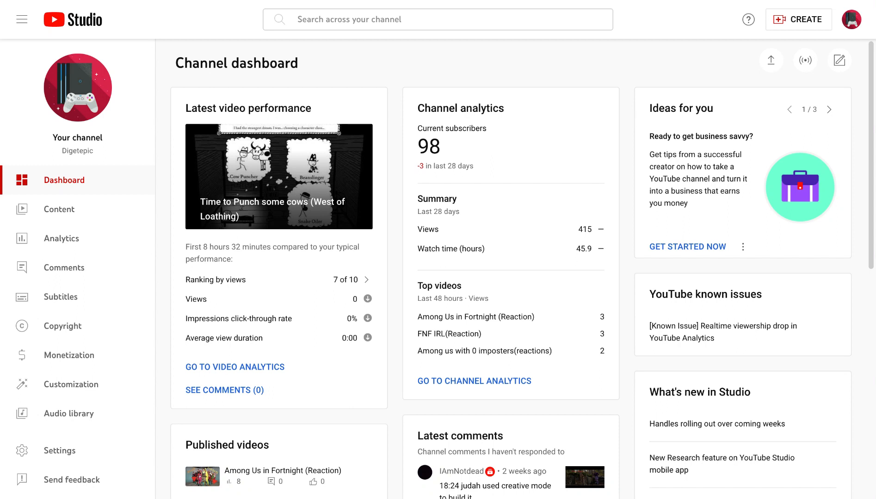
click(69, 356)
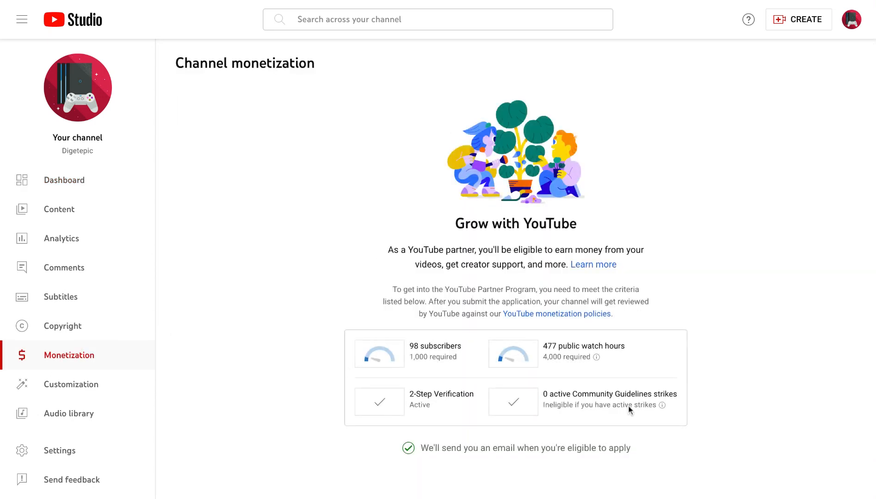
mouse_move(332, 61)
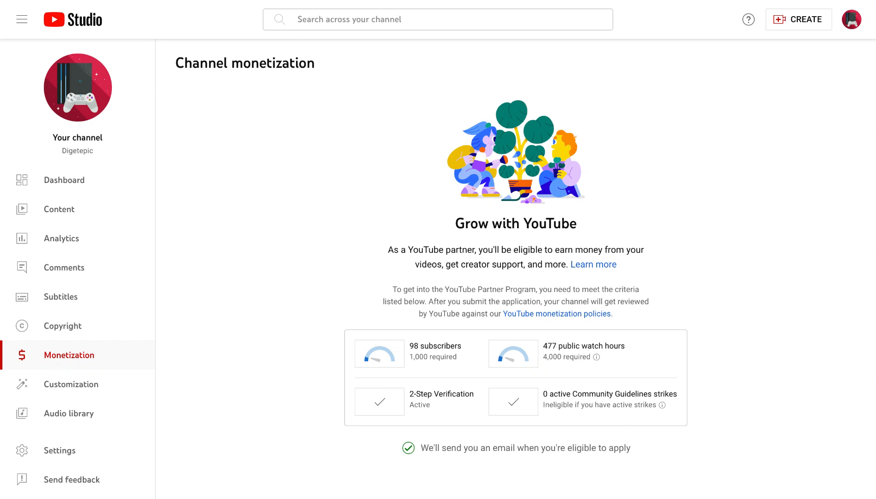
mouse_move(290, 350)
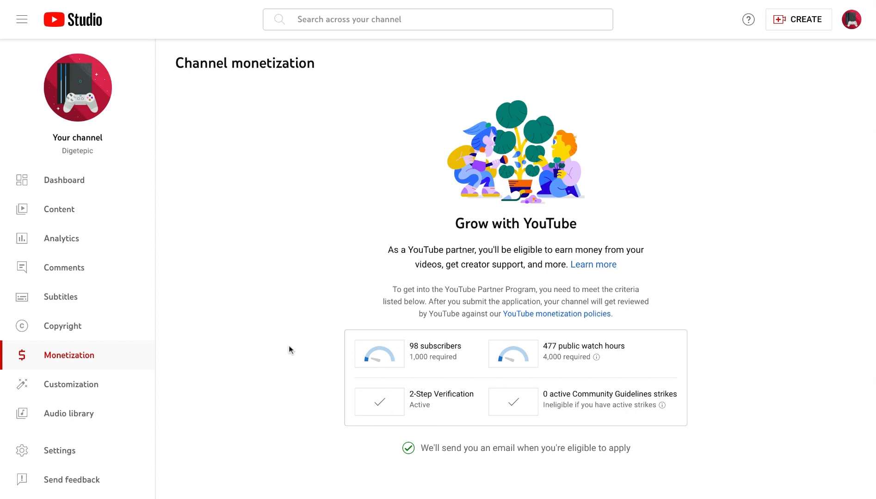
mouse_move(435, 333)
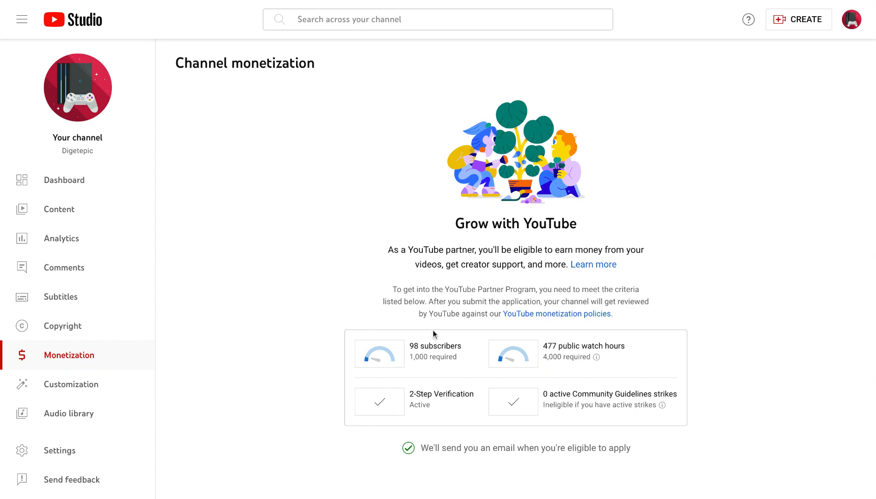
mouse_move(467, 370)
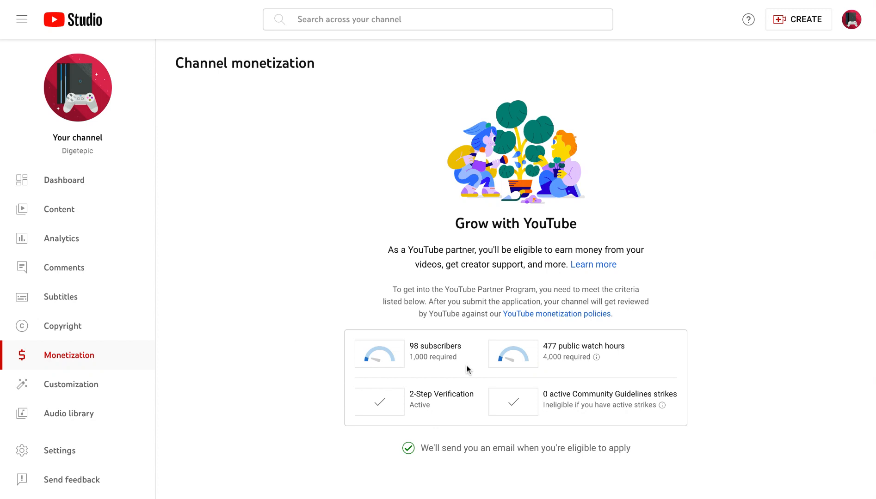
mouse_move(531, 374)
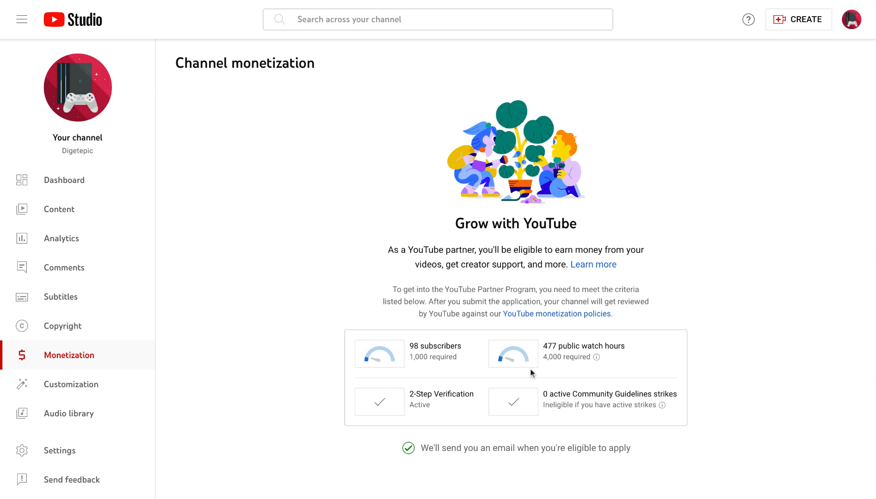
mouse_move(122, 225)
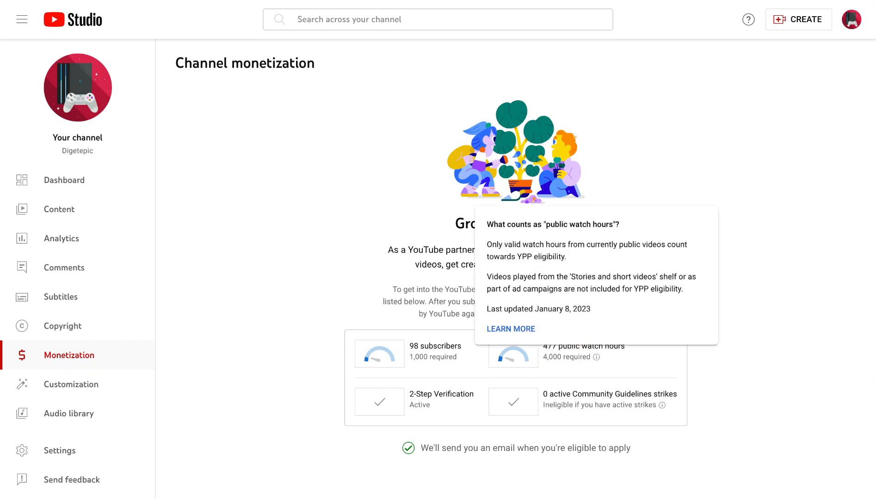
mouse_move(556, 298)
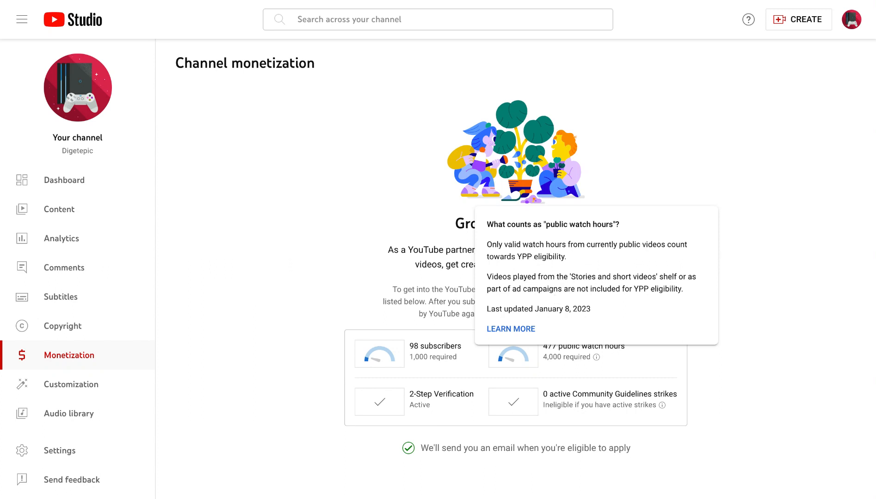
mouse_move(510, 328)
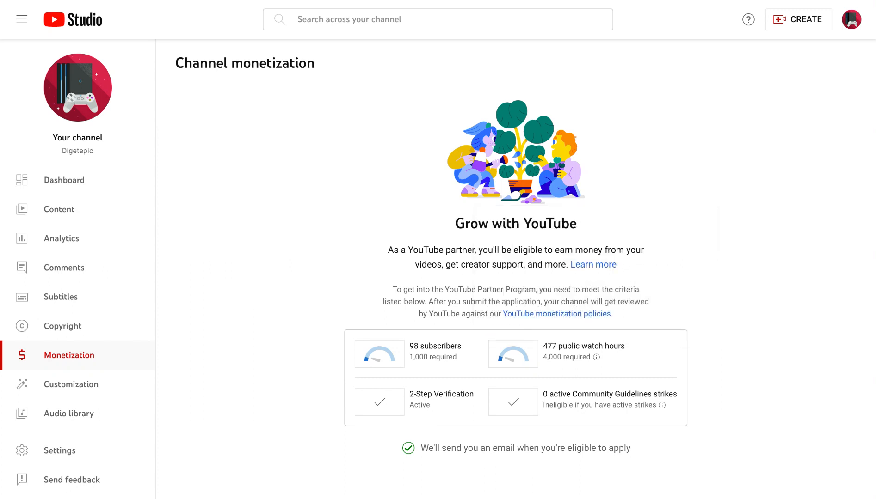
mouse_move(100, 183)
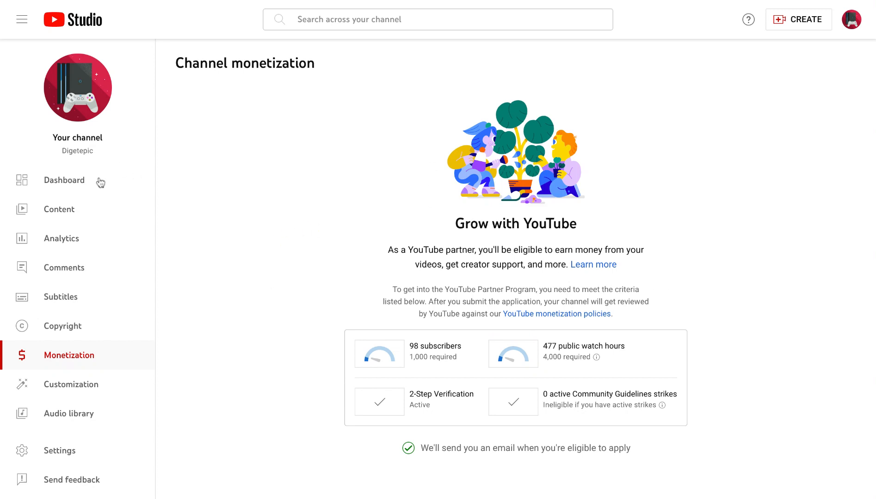
Return to the channel dashboard showing 98 subscribers, 415 views and 45.9 watch hours
click(64, 180)
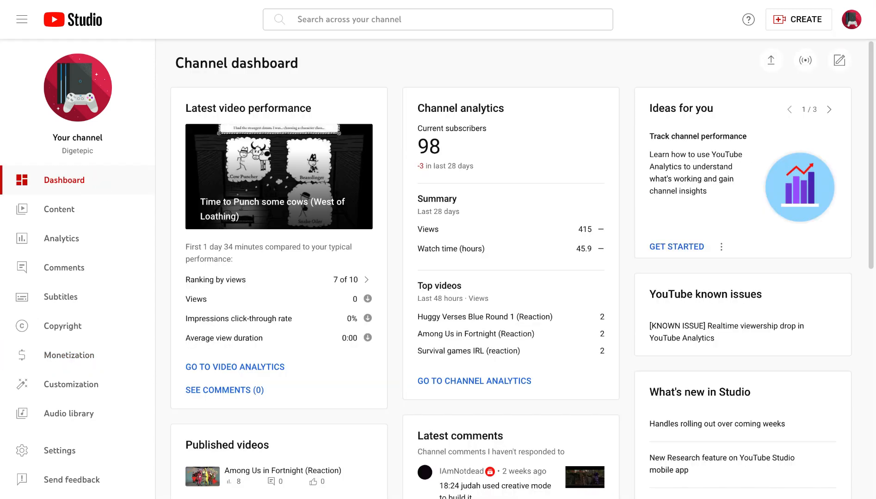
mouse_move(562, 66)
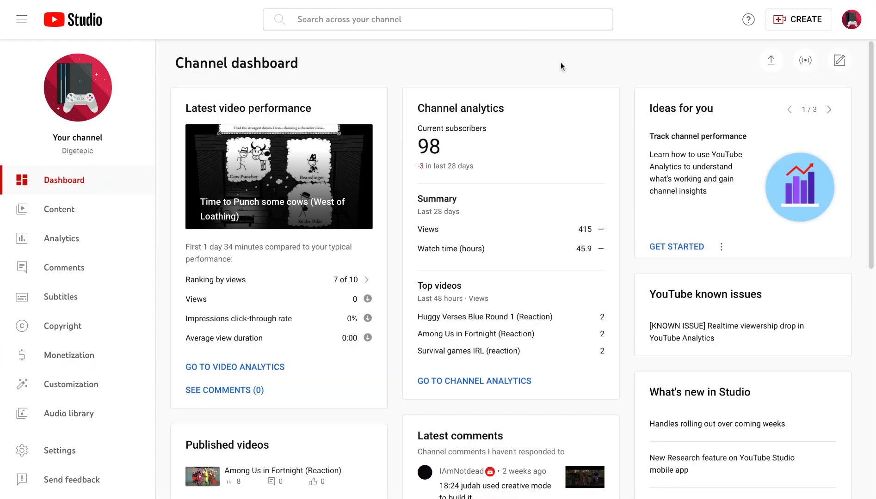
mouse_move(782, 3)
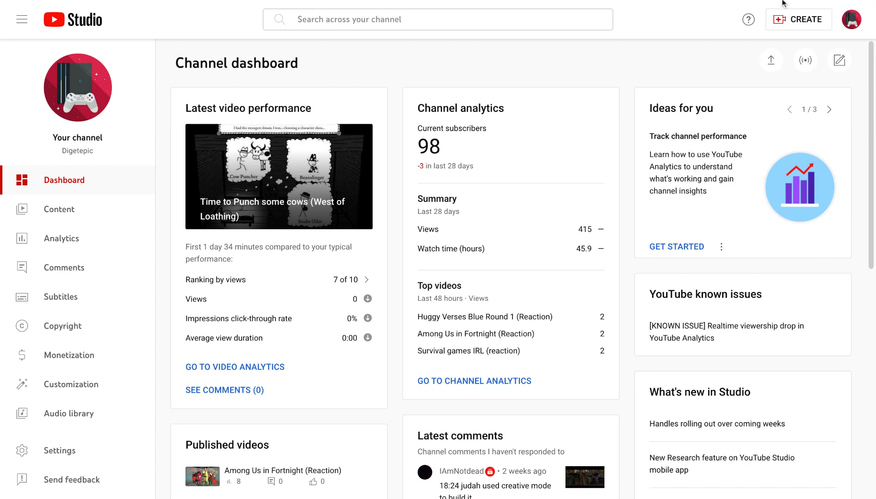